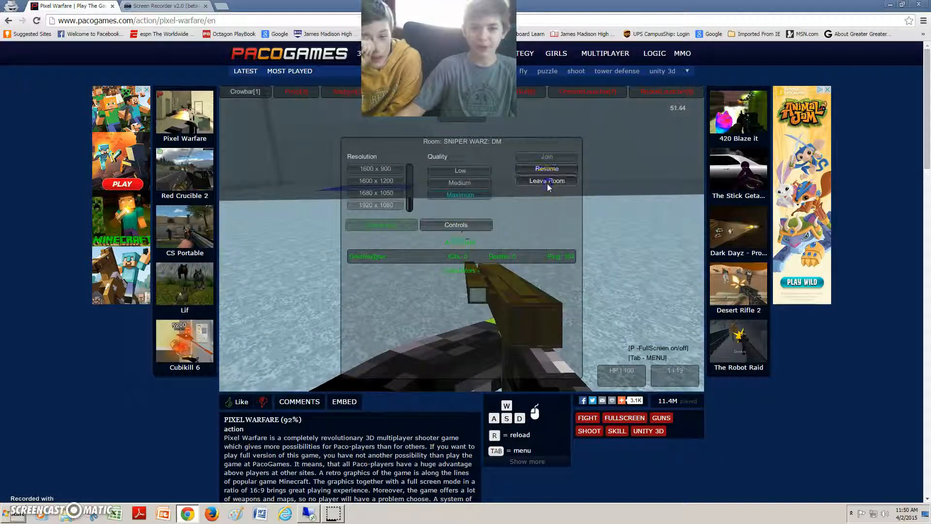
Step: Leave the SNIPER WARZ: DM room to get back to the open room list
{"action": "left_click", "coordinate": [547, 181]}
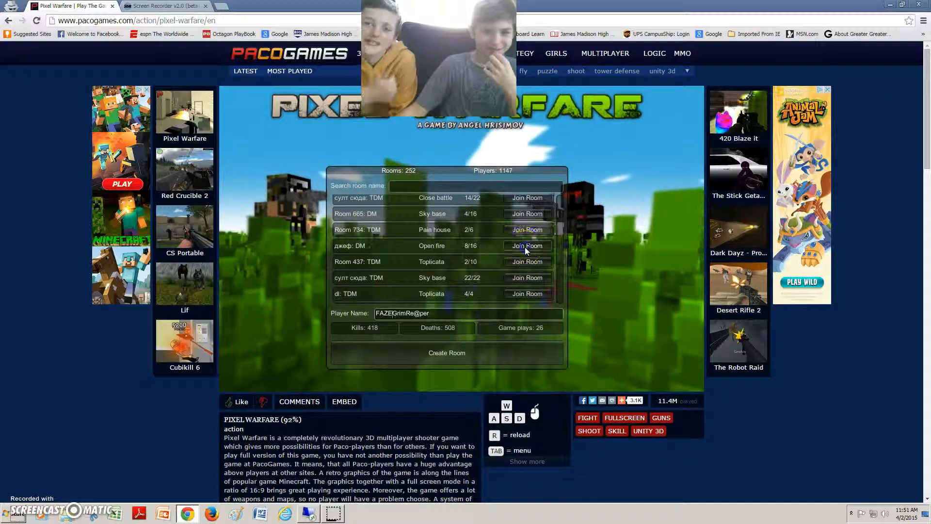
{"action": "left_click", "coordinate": [527, 246]}
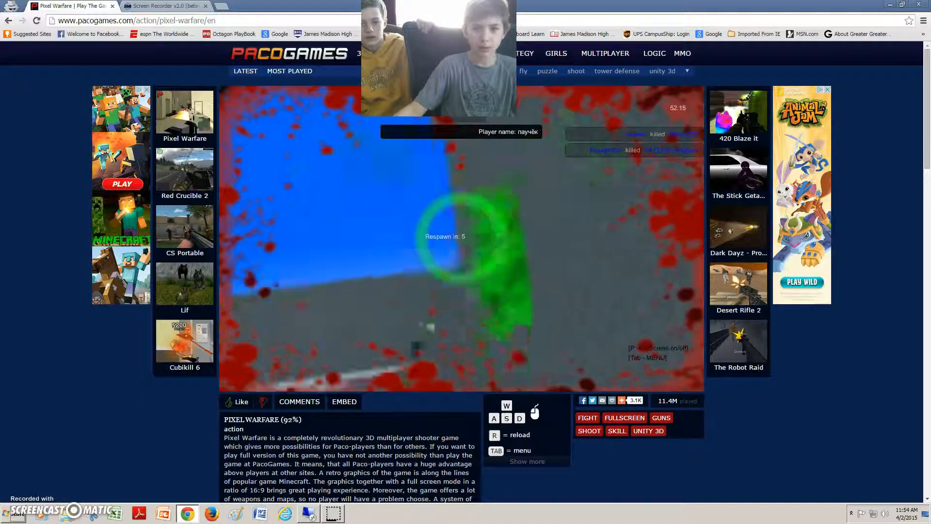
Step: Toggle the Tab scoreboard while waiting for the respawn timer to finish
{"action": "key", "text": "Tab"}
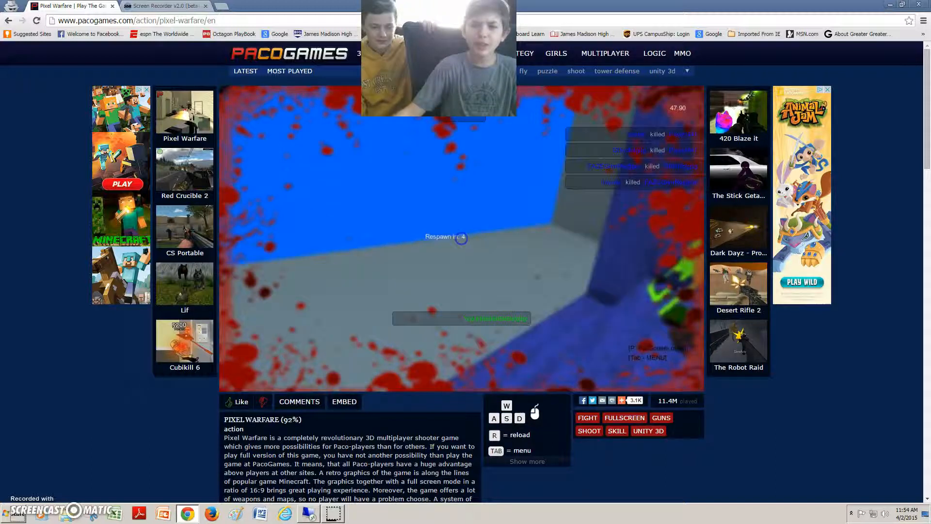
{"action": "key", "text": "Tab"}
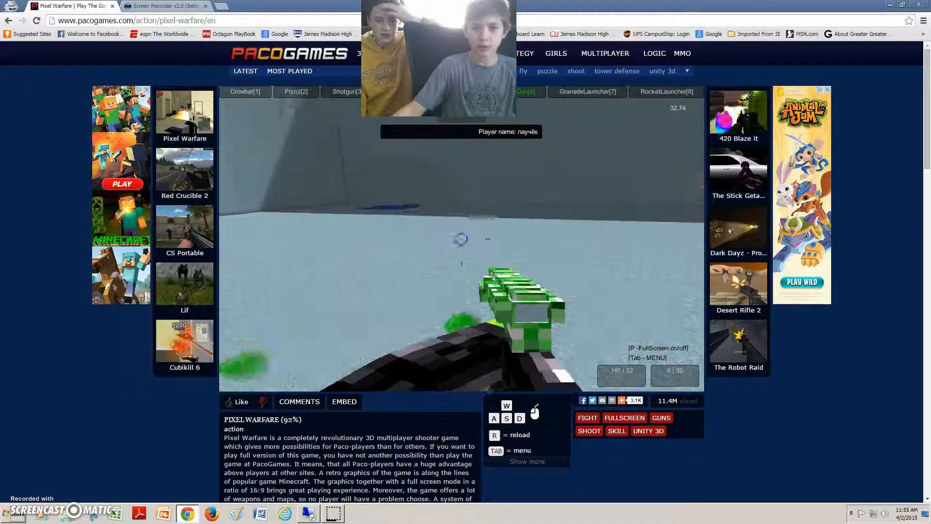
{"action": "left_click", "coordinate": [461, 238]}
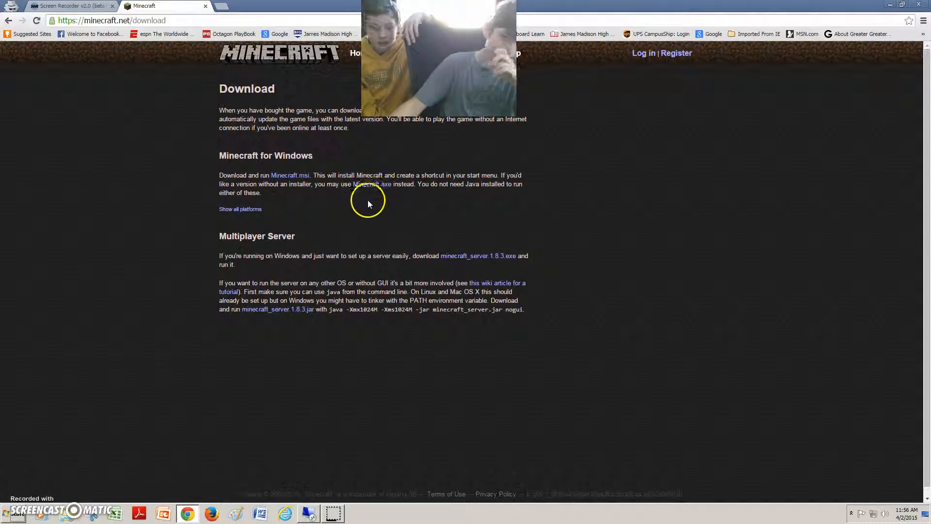
Step: Start the Minecraft.exe download from Minecraft for Windows, no installer
{"action": "left_click", "coordinate": [371, 184]}
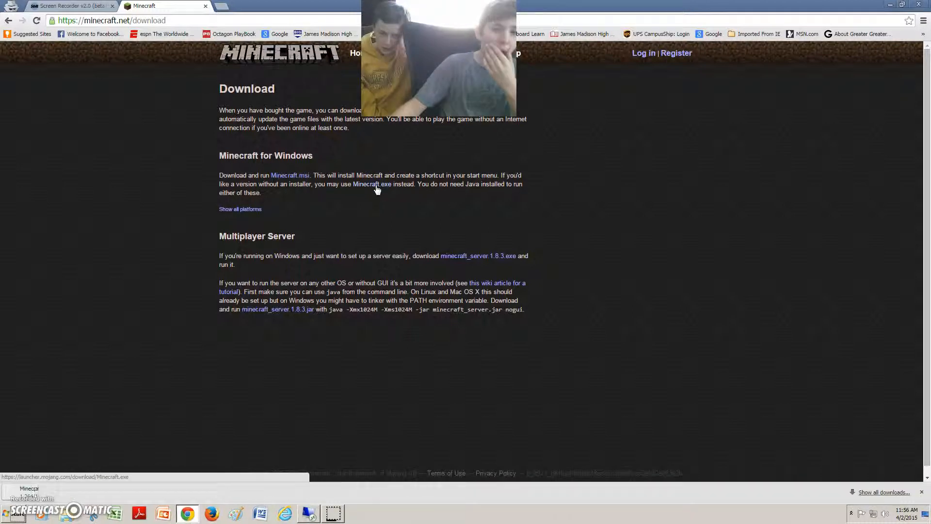
{"action": "left_click", "coordinate": [372, 183]}
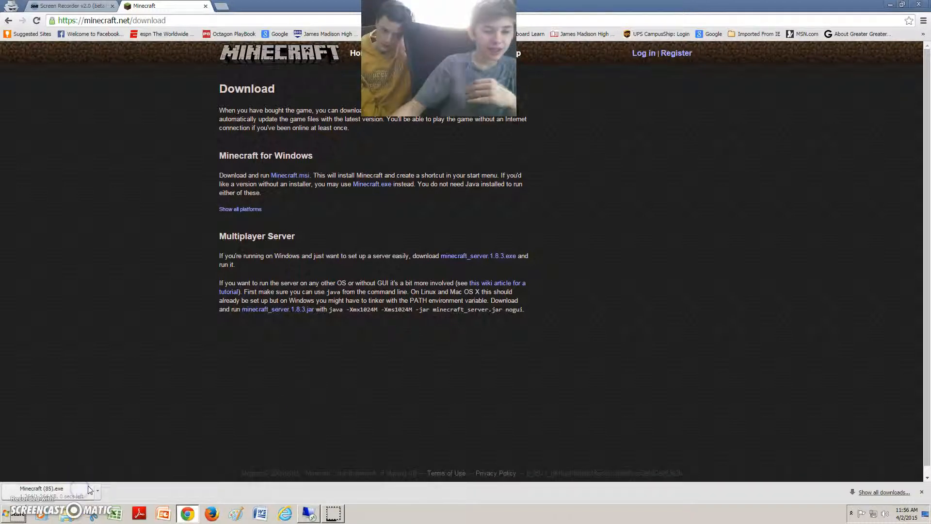